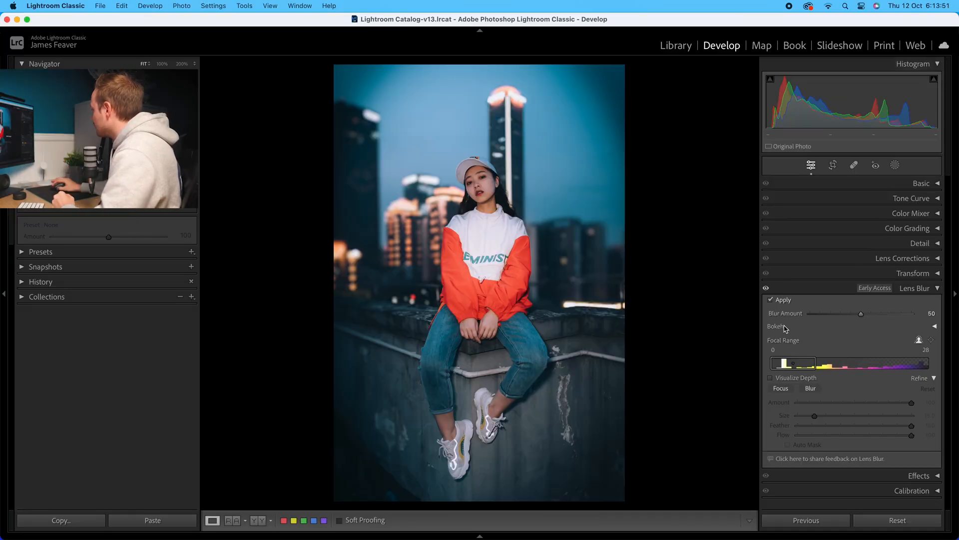
# Step: Expand the Lens Blur Bokeh options to show the shape buttons and Boost 50
pyautogui.click(935, 326)
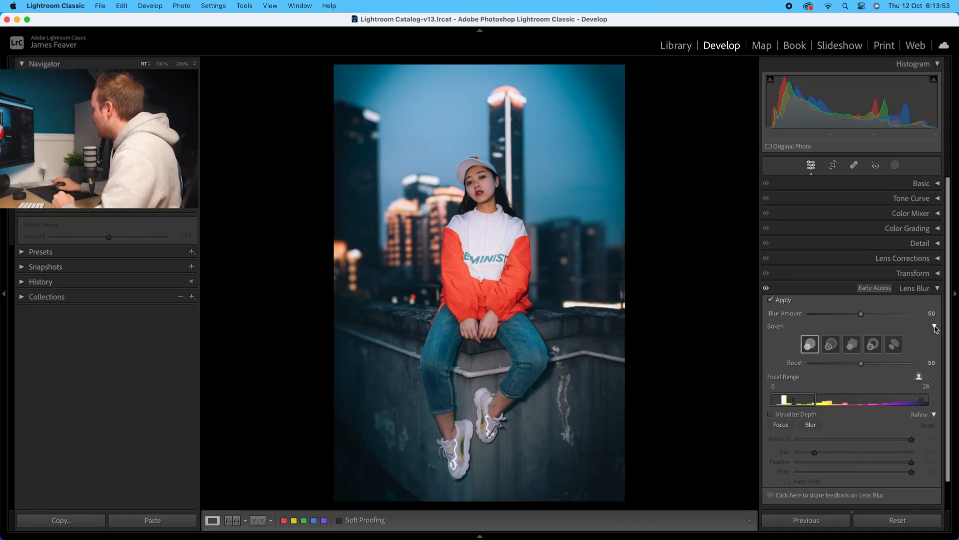
pyautogui.scroll(-3)
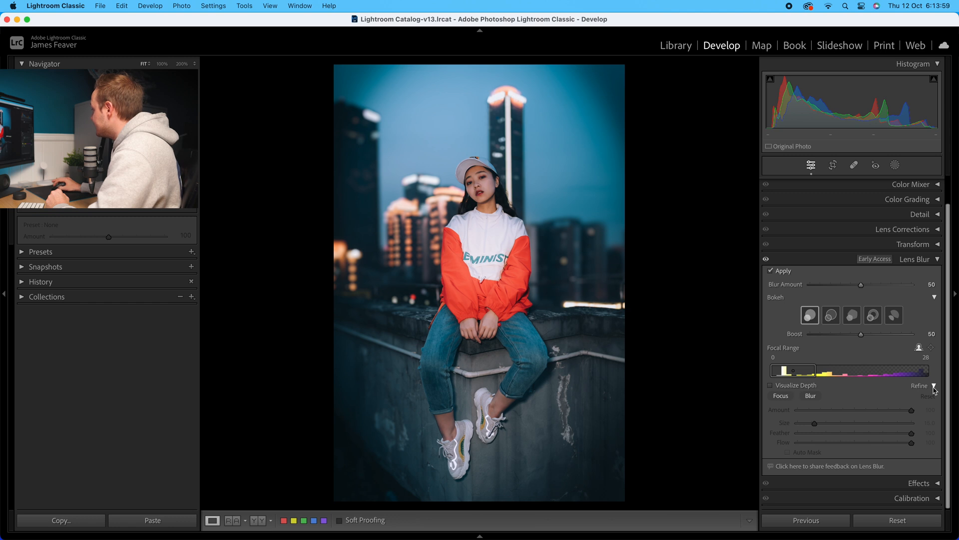
pyautogui.moveTo(899, 416)
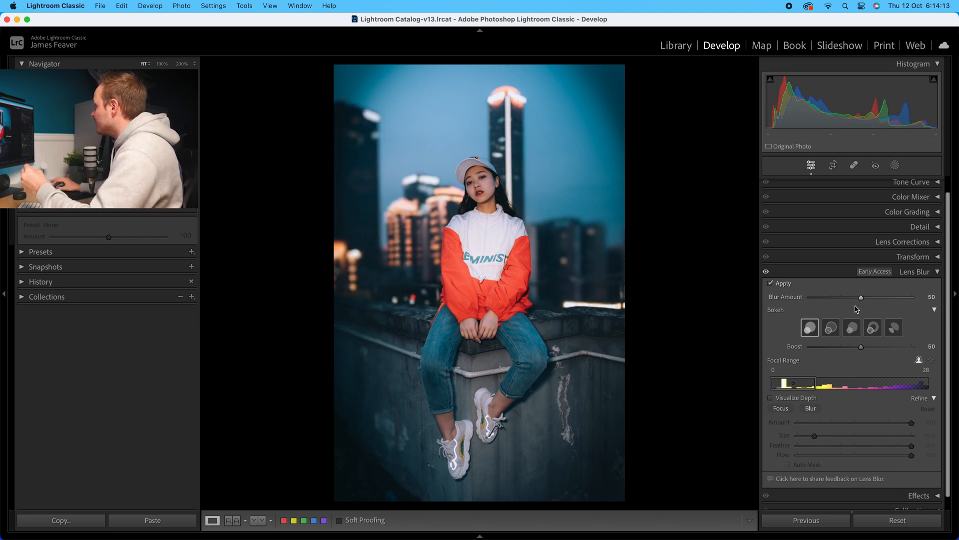
pyautogui.moveTo(810, 328)
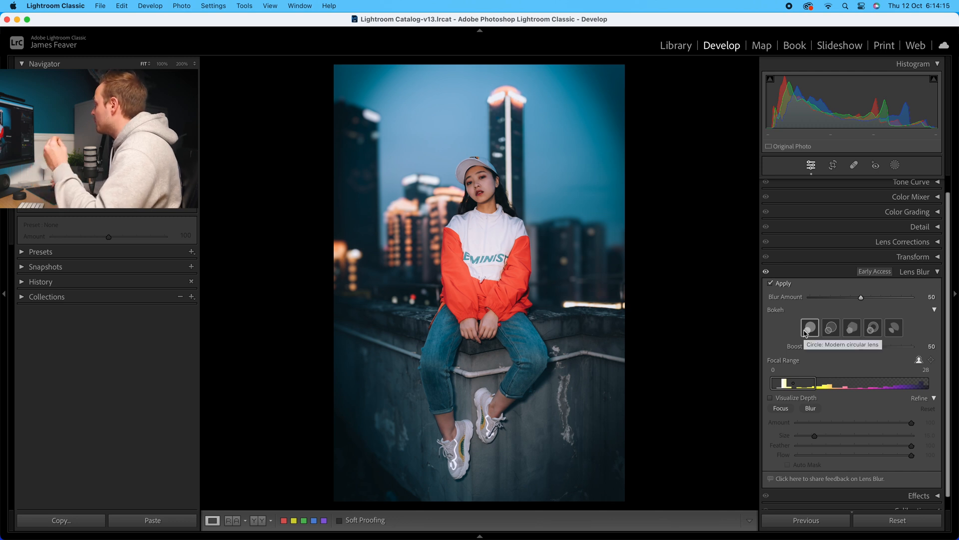
pyautogui.moveTo(809, 313)
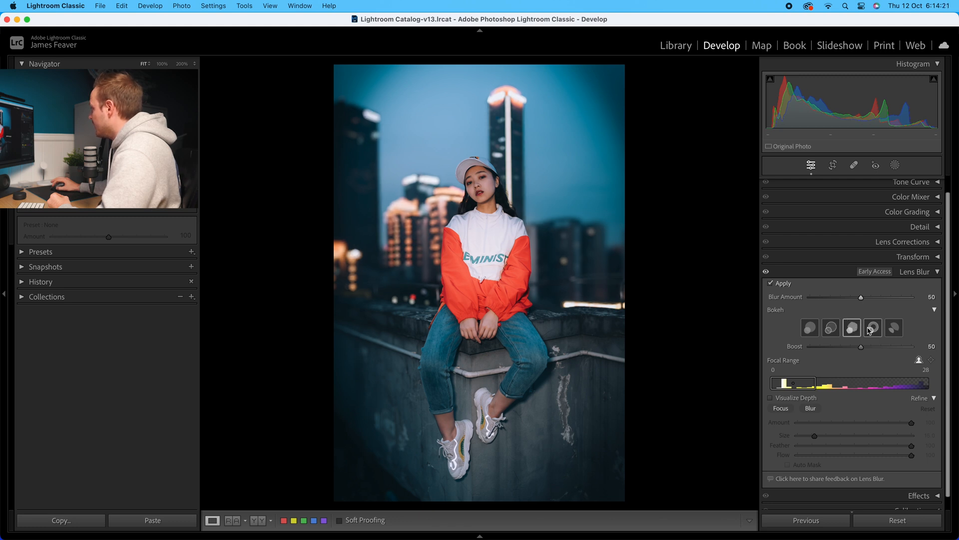
# Step: Try the fourth bokeh shape, then settle on the last shape, Cat Eye
pyautogui.click(872, 328)
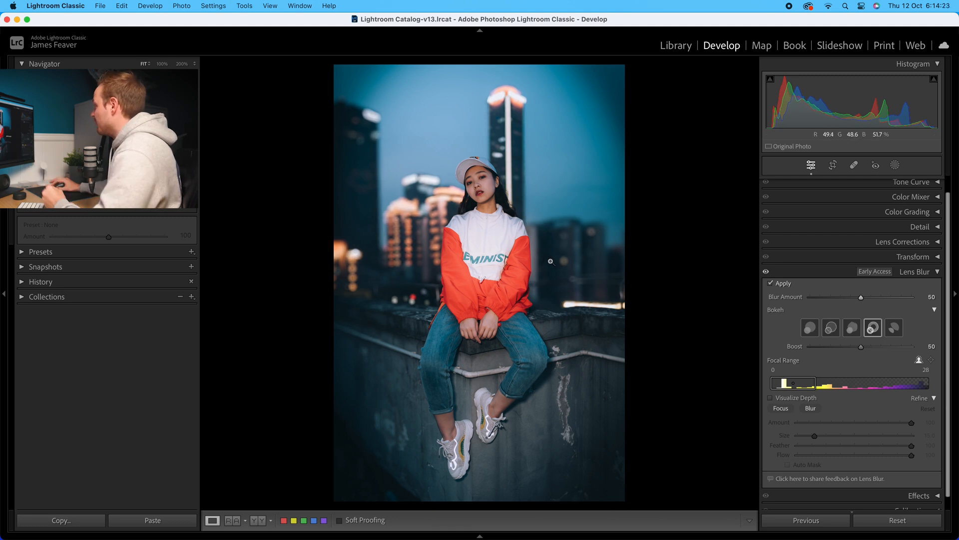
pyautogui.click(894, 327)
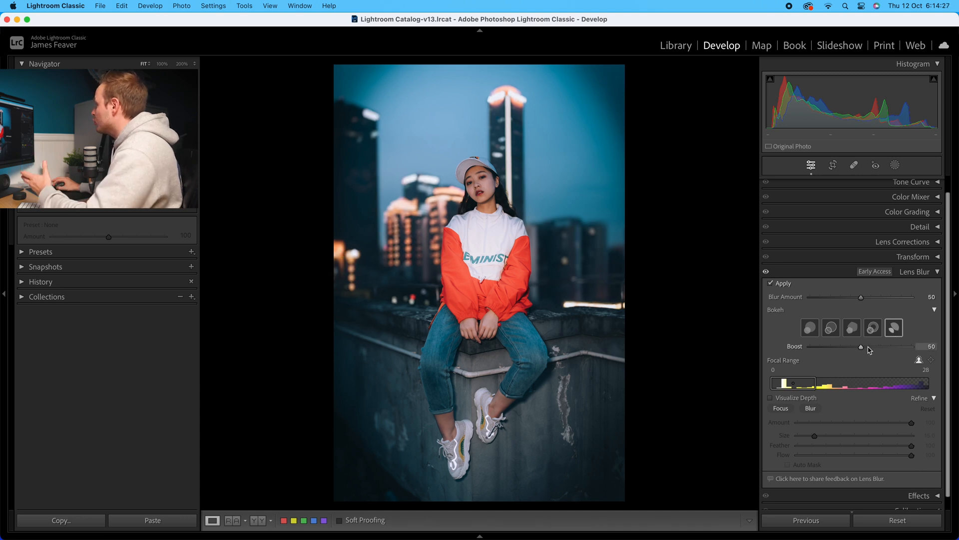
pyautogui.moveTo(862, 351)
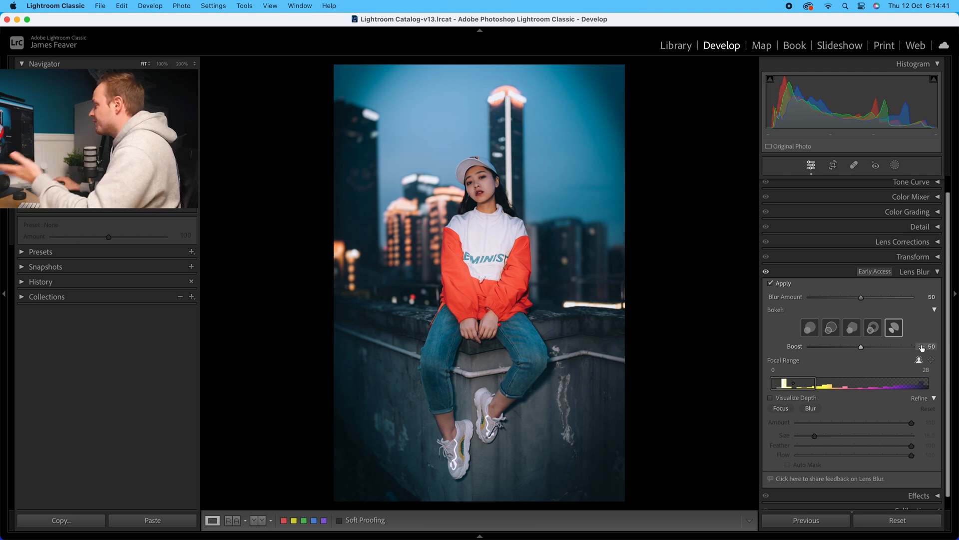
pyautogui.moveTo(865, 365)
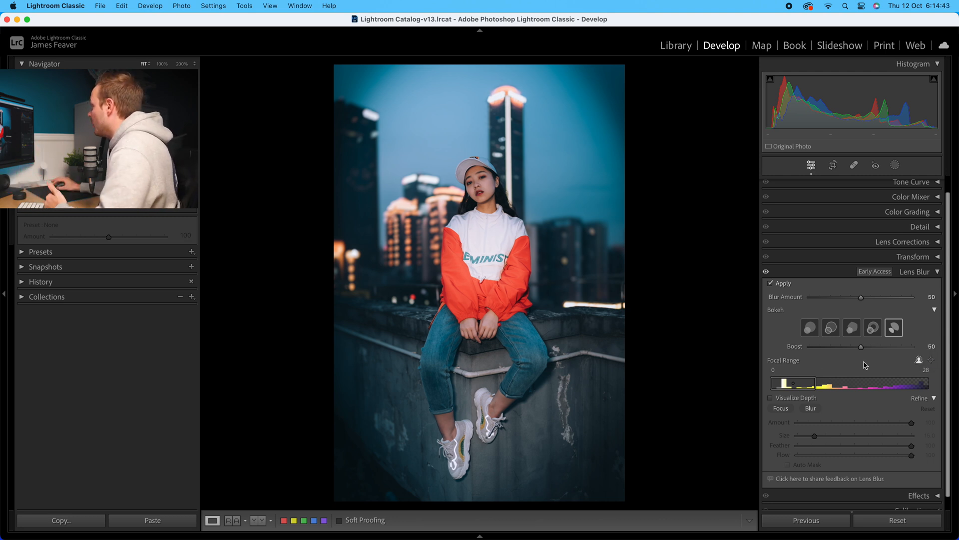